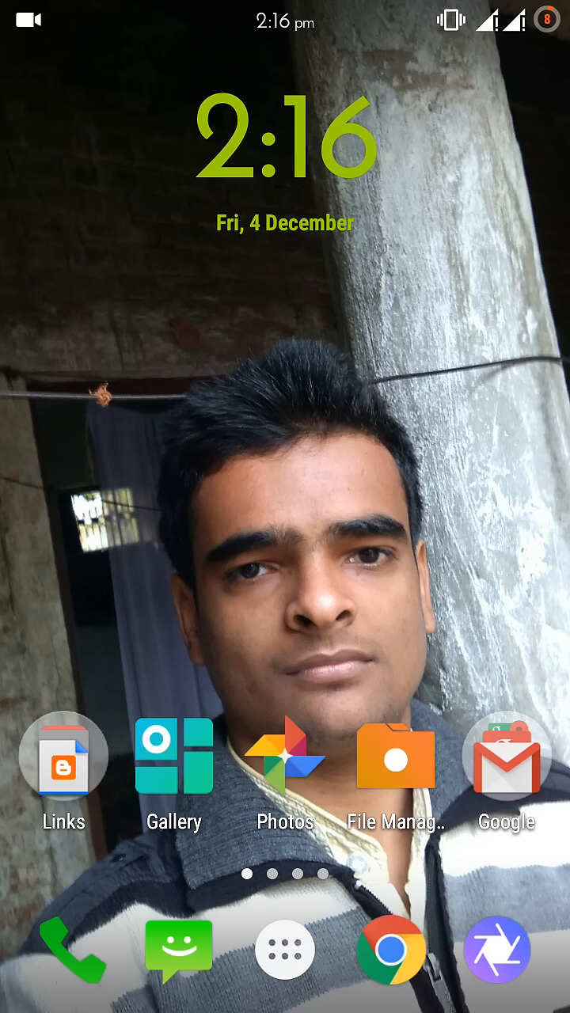
Launch UC Browser from the app drawer so its start page of shortcuts appears
click(285, 948)
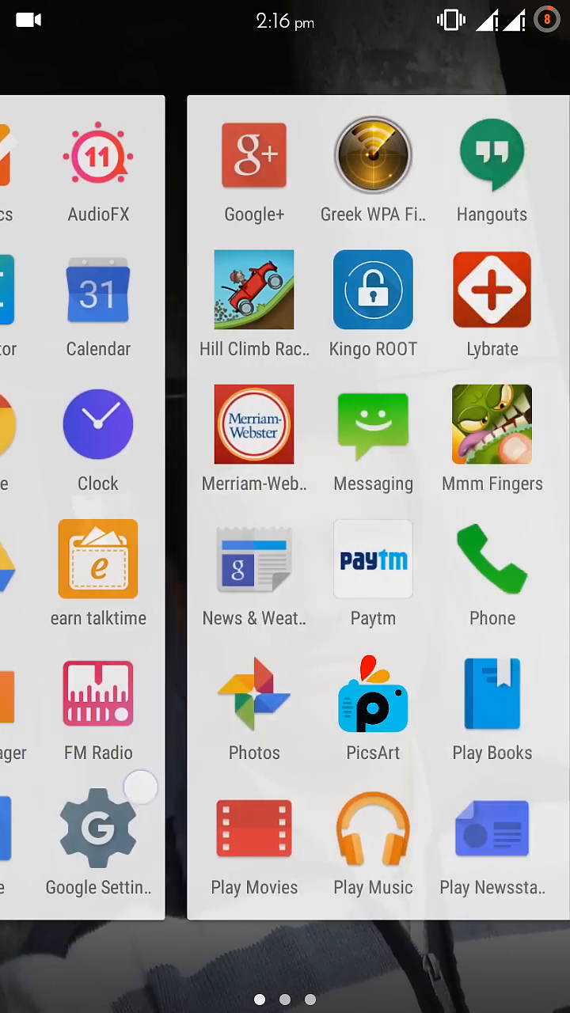
scroll(left, 3)
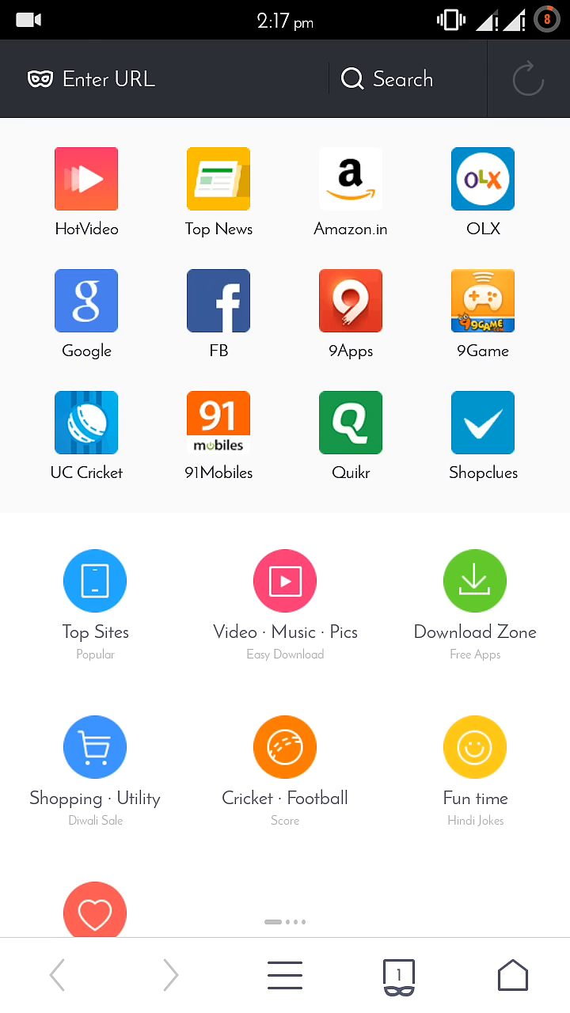
Show the Add-ons panel from the browser's main menu
click(285, 975)
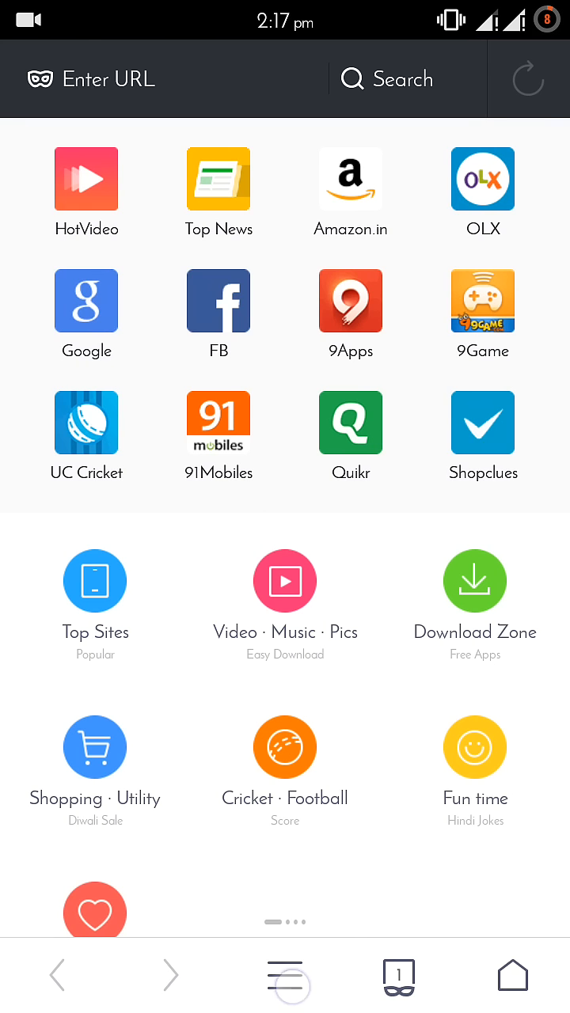
click(285, 979)
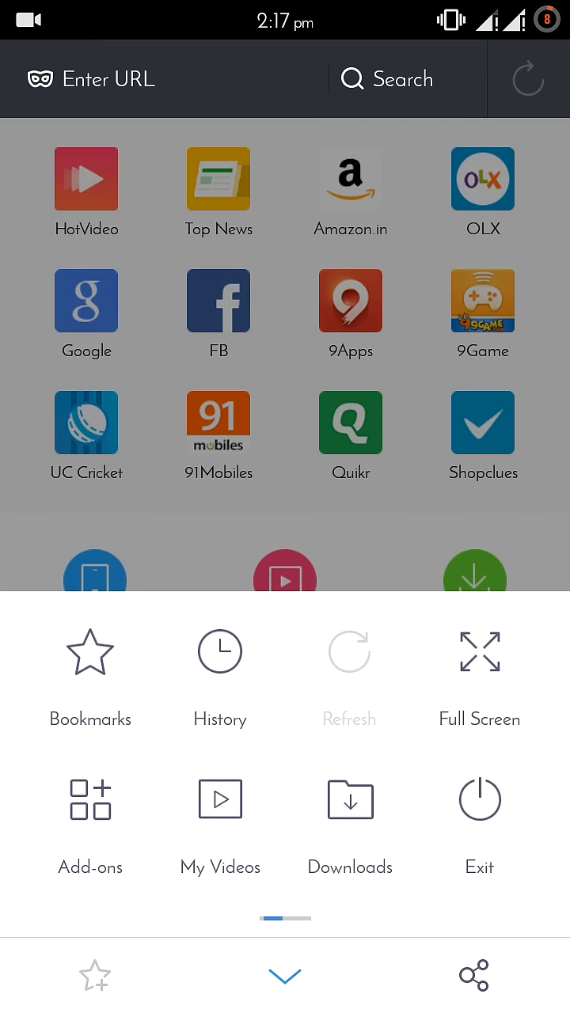
click(90, 823)
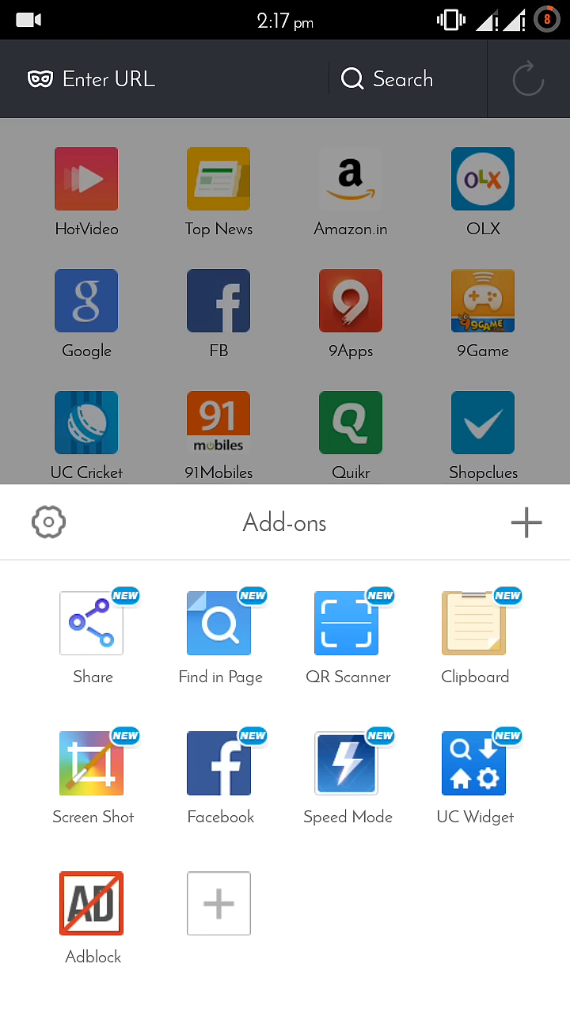
Enter the Adblock add-on's settings and turn the main ad-blocking Switch off
click(92, 903)
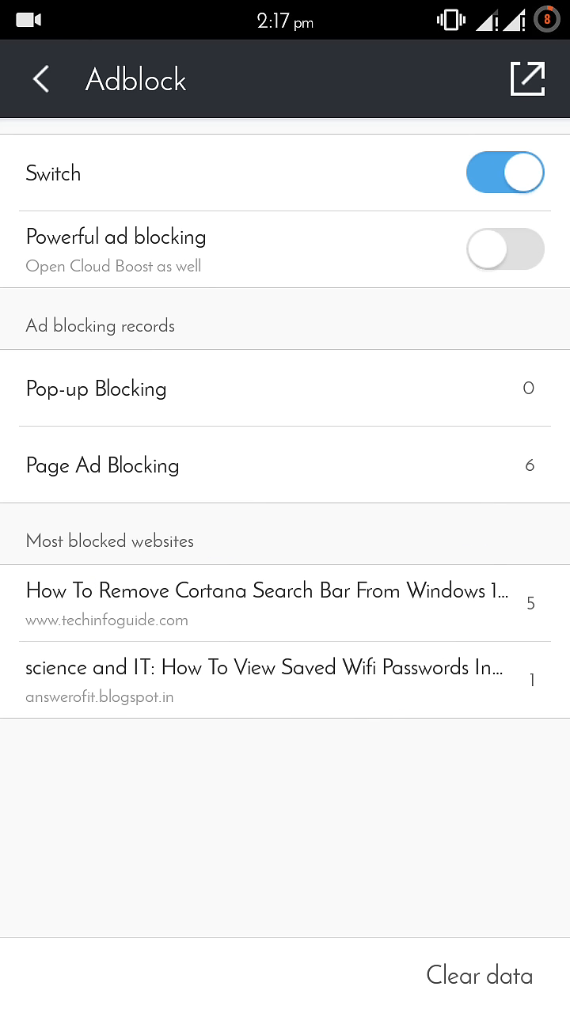
click(511, 464)
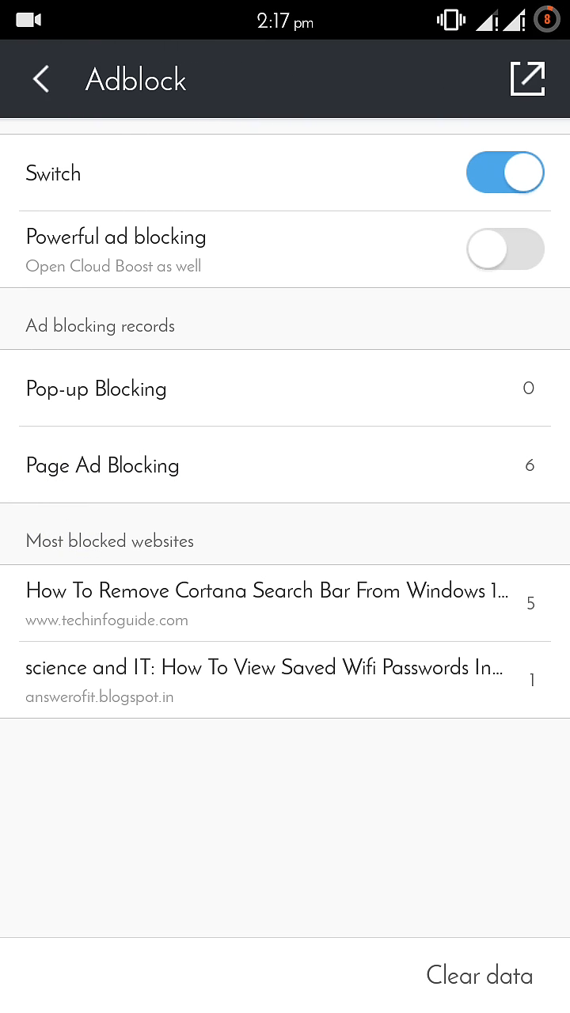
click(103, 667)
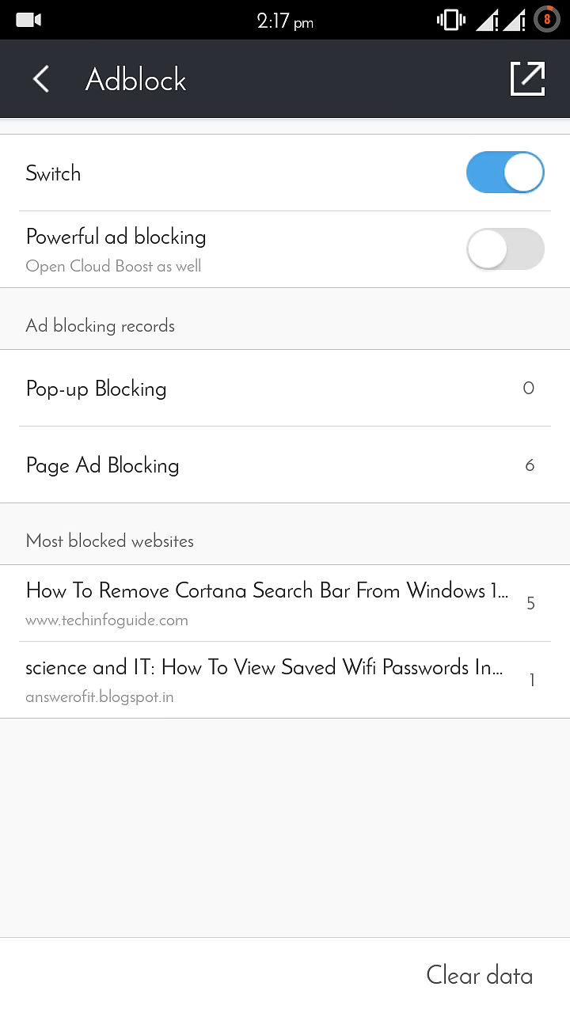
click(505, 173)
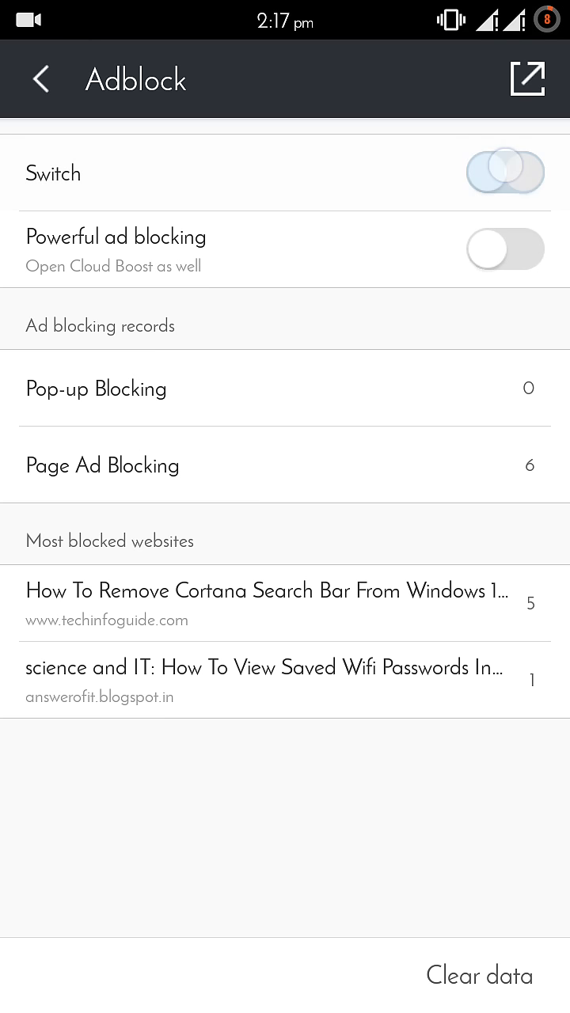
click(504, 172)
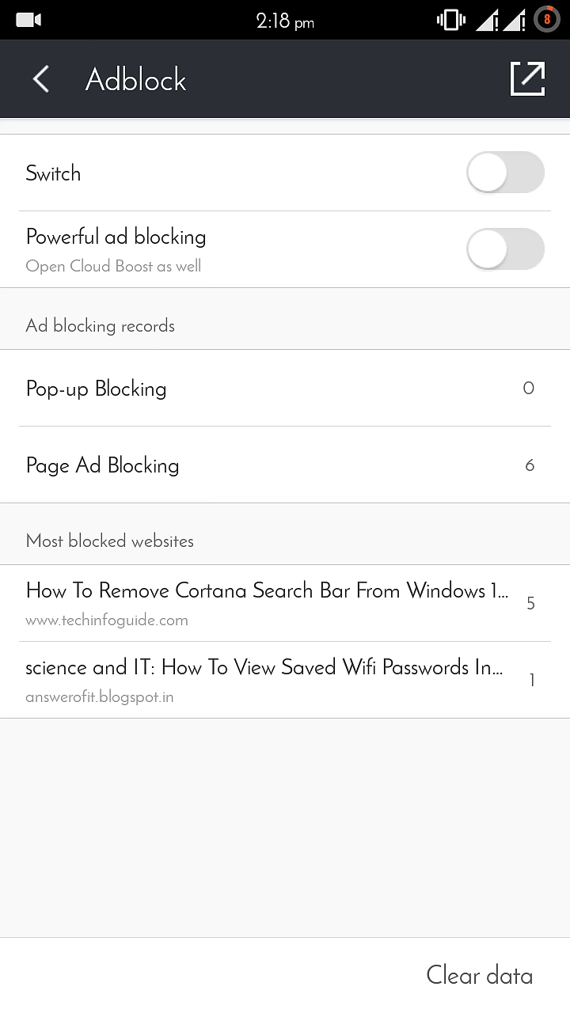
click(457, 80)
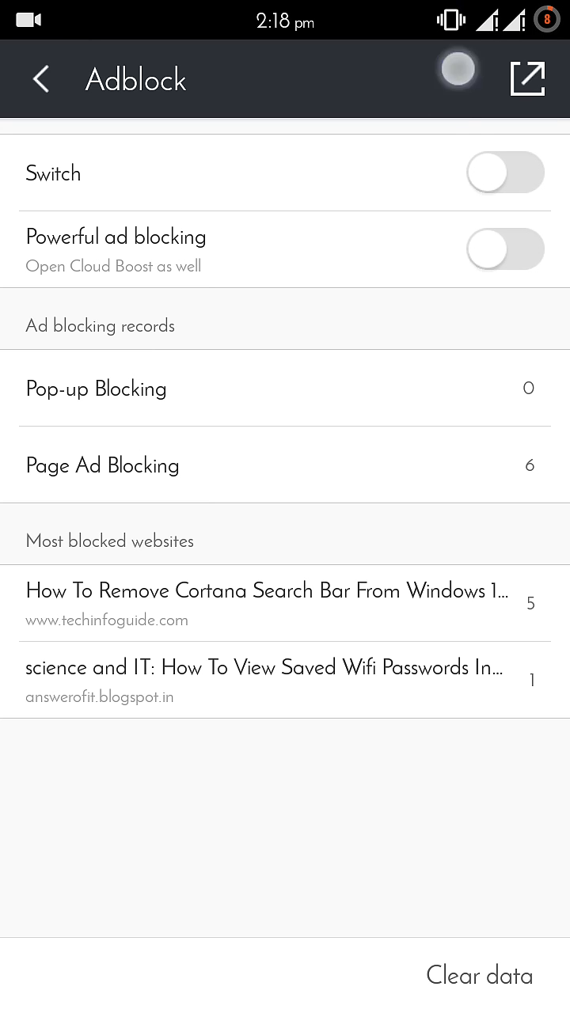